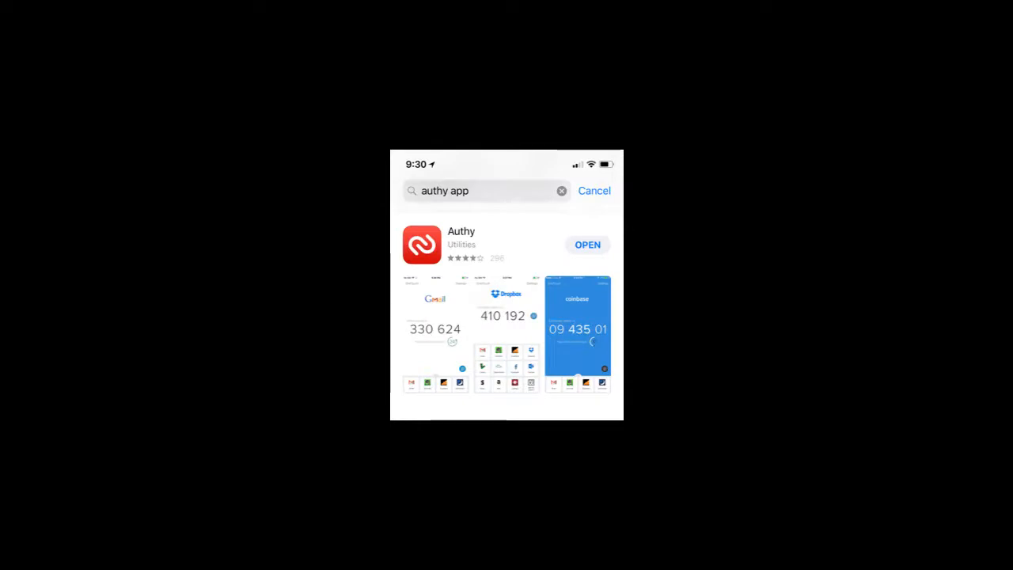
Bring up the telephone encounter's Rx details showing the Testosterone Cypionate refill ready to send.
{"action": "left_click", "coordinate": [587, 243]}
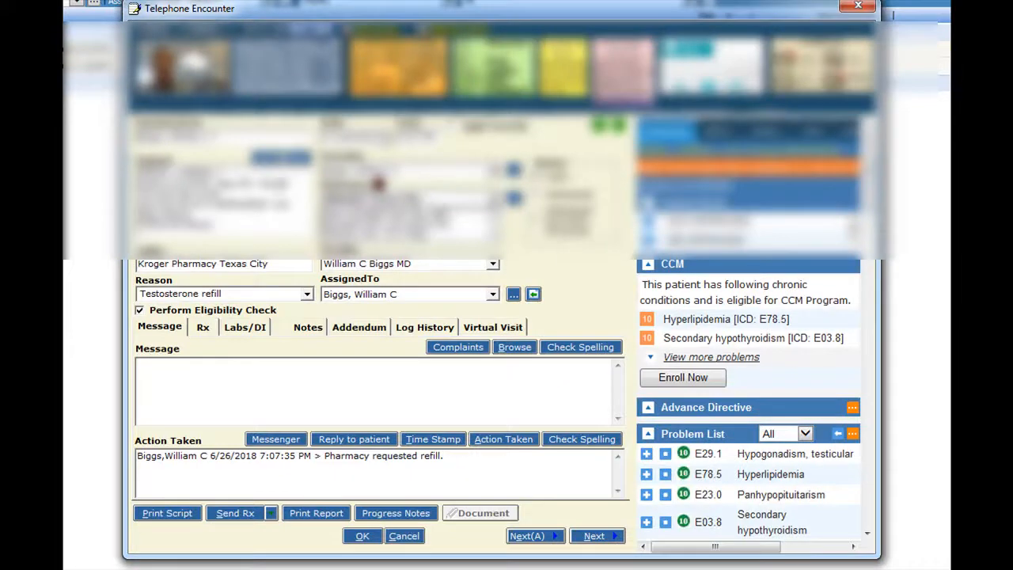
{"action": "left_click", "coordinate": [203, 326]}
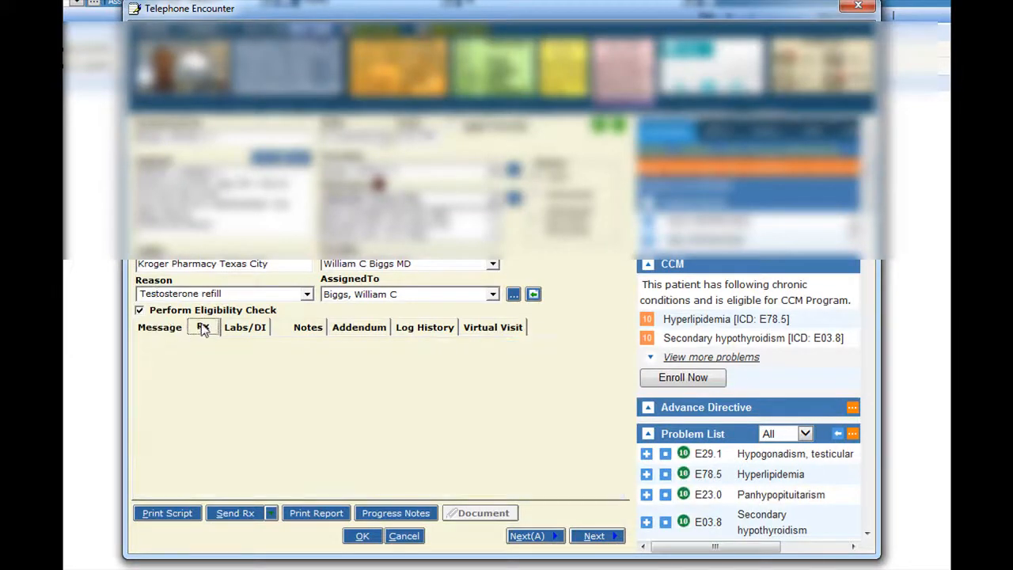
{"action": "left_click", "coordinate": [202, 326]}
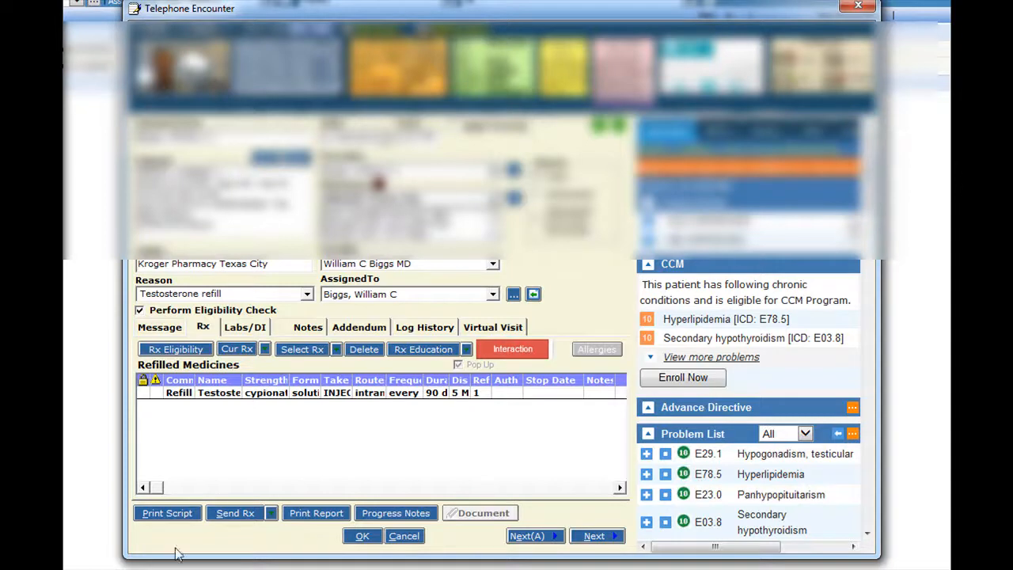
{"action": "mouse_move", "coordinate": [220, 532]}
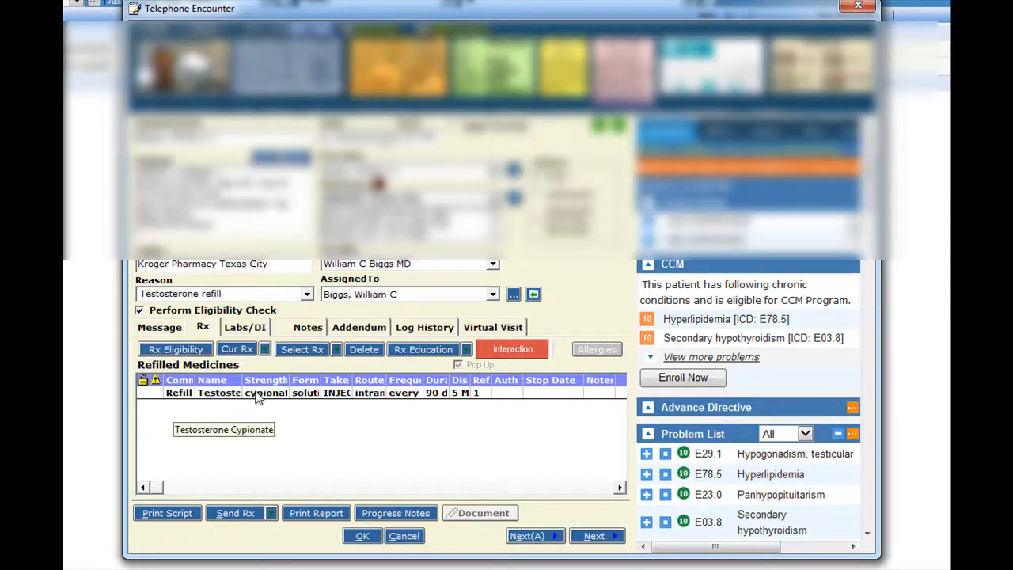
{"action": "mouse_move", "coordinate": [315, 393]}
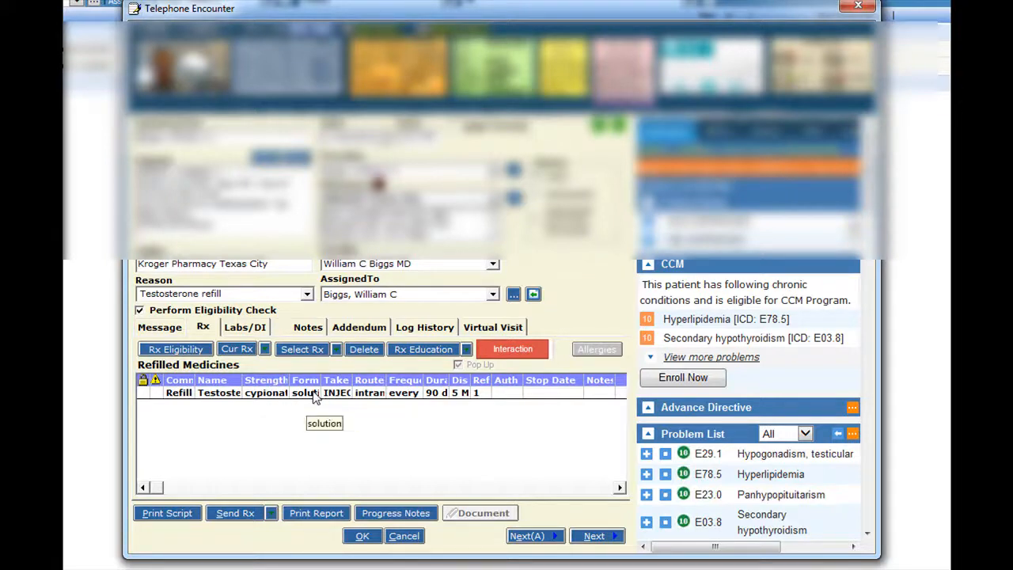
{"action": "mouse_move", "coordinate": [430, 398]}
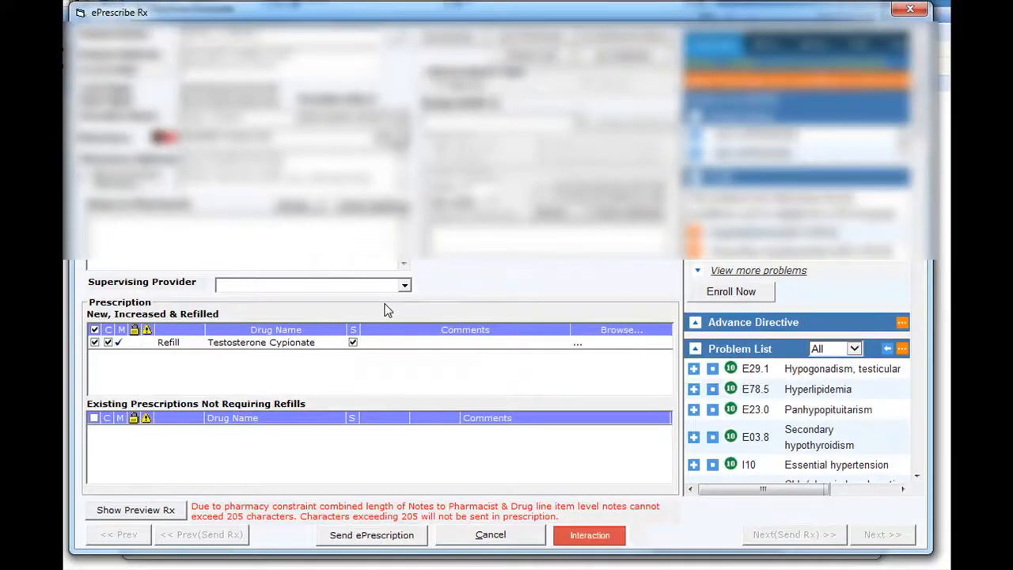
{"action": "mouse_move", "coordinate": [277, 396]}
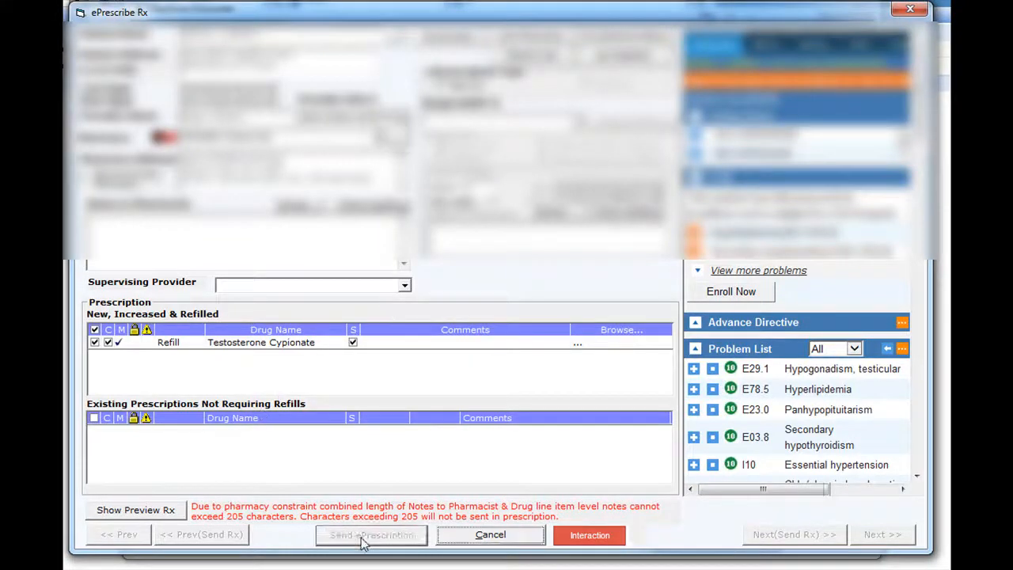
Send as ePrescription, choose Push (Mobile) signing and enter the application login password.
{"action": "left_click", "coordinate": [370, 535]}
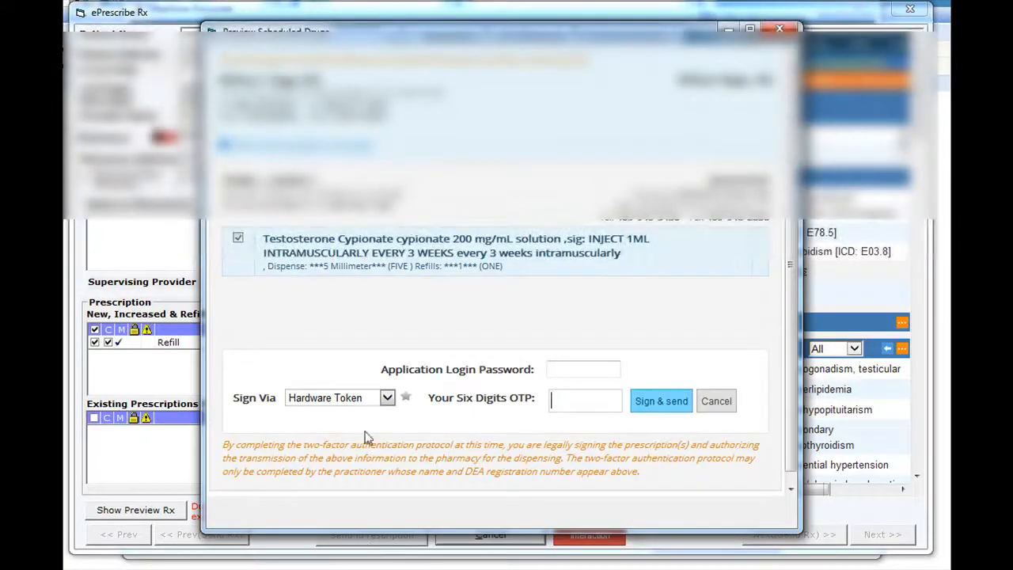
{"action": "left_click", "coordinate": [386, 397]}
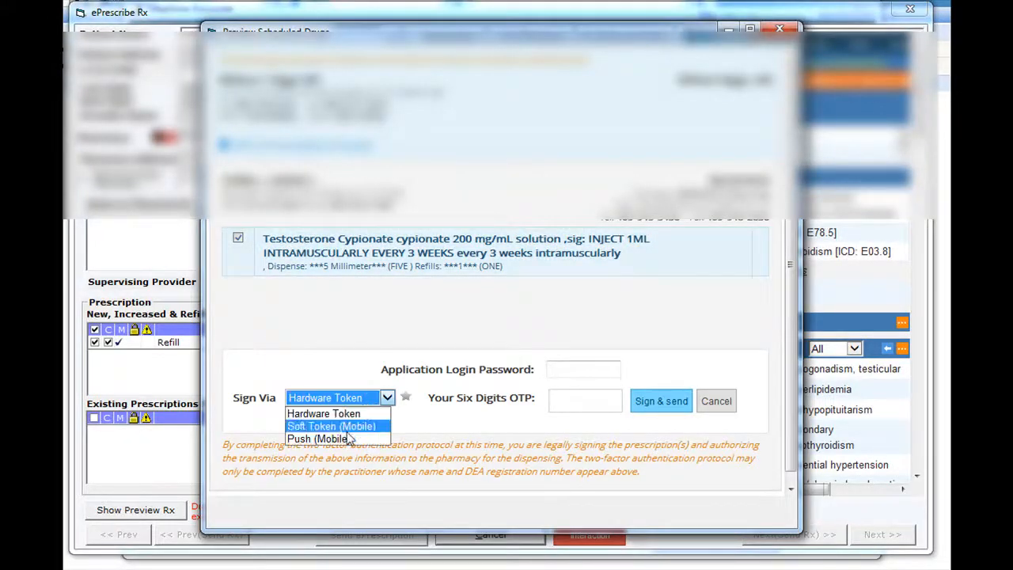
{"action": "left_click", "coordinate": [316, 438]}
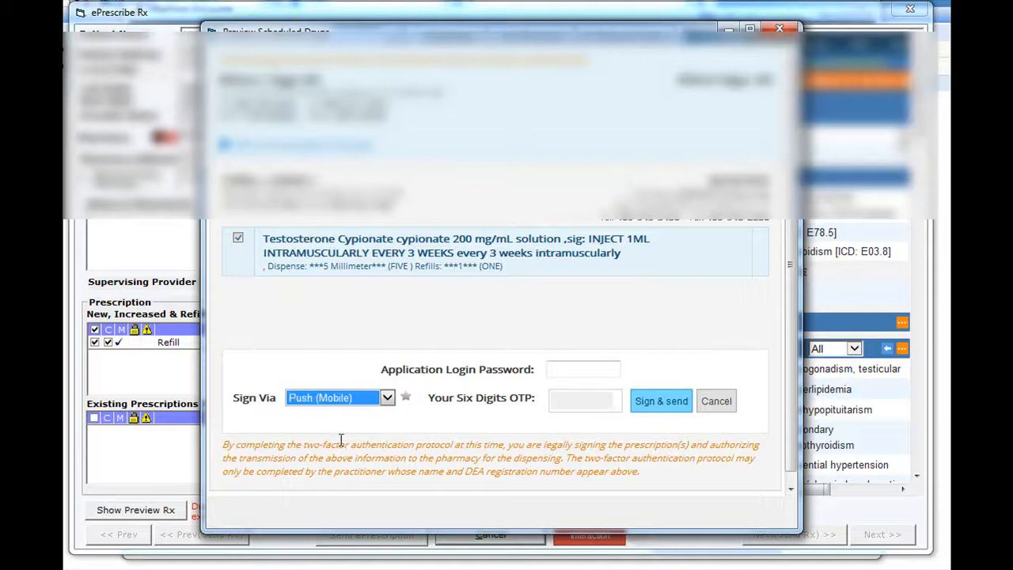
{"action": "left_click", "coordinate": [582, 369]}
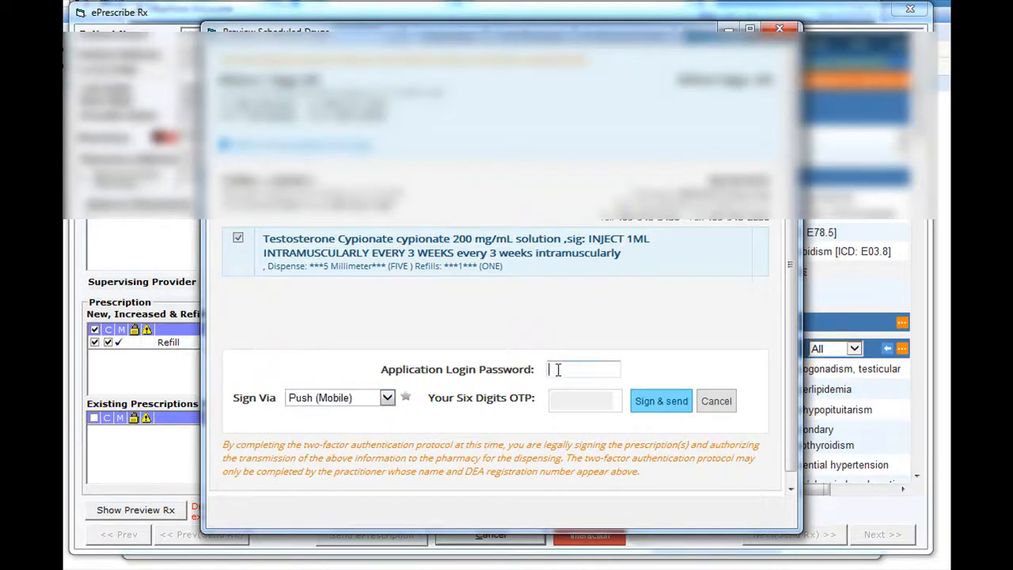
{"action": "type", "text": "•"}
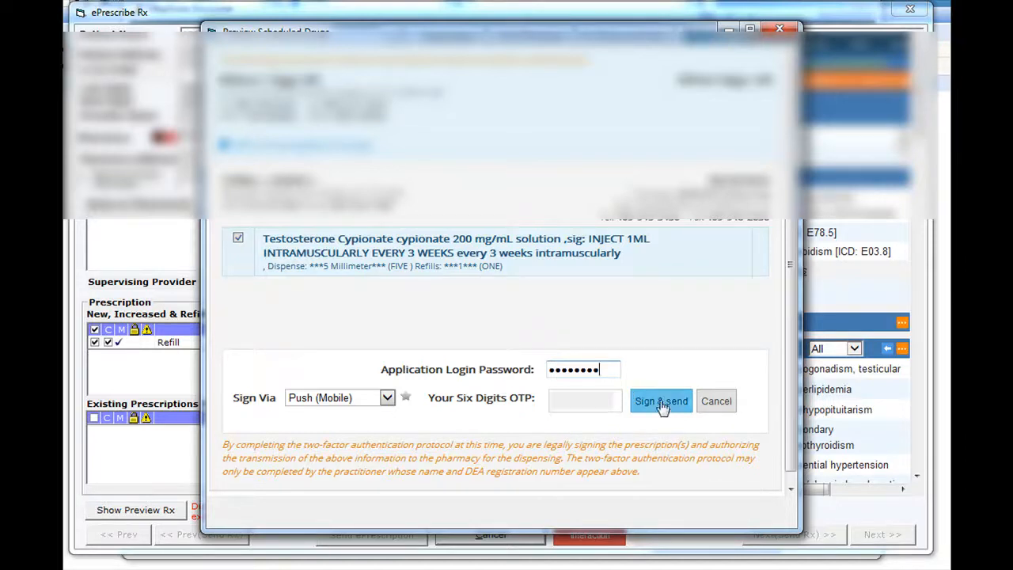
Sign & send the prescription via phone push approval and acknowledge the 'sent Successfully' message.
{"action": "left_click", "coordinate": [661, 401]}
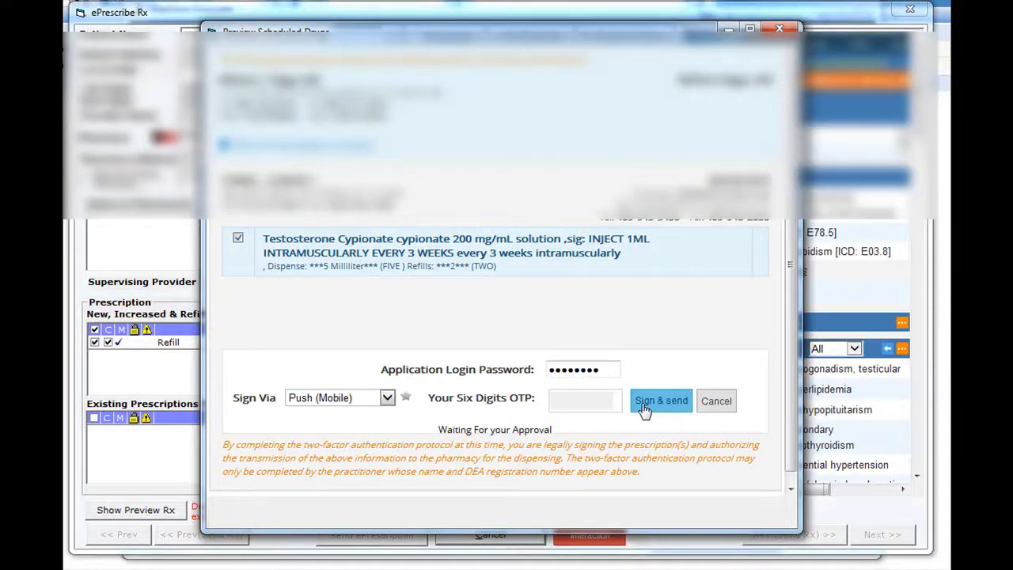
{"action": "left_click", "coordinate": [662, 400]}
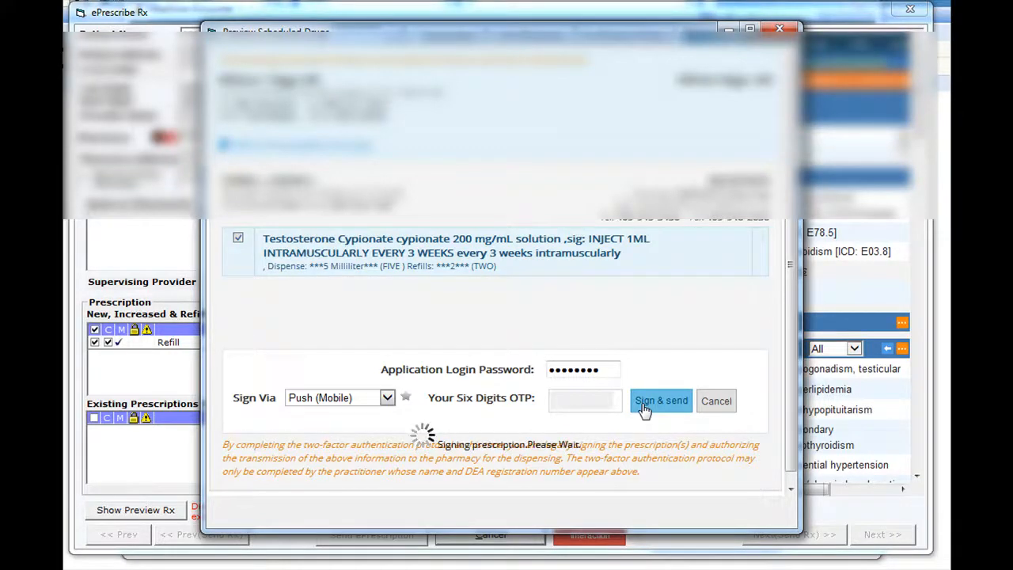
{"action": "left_click", "coordinate": [661, 400]}
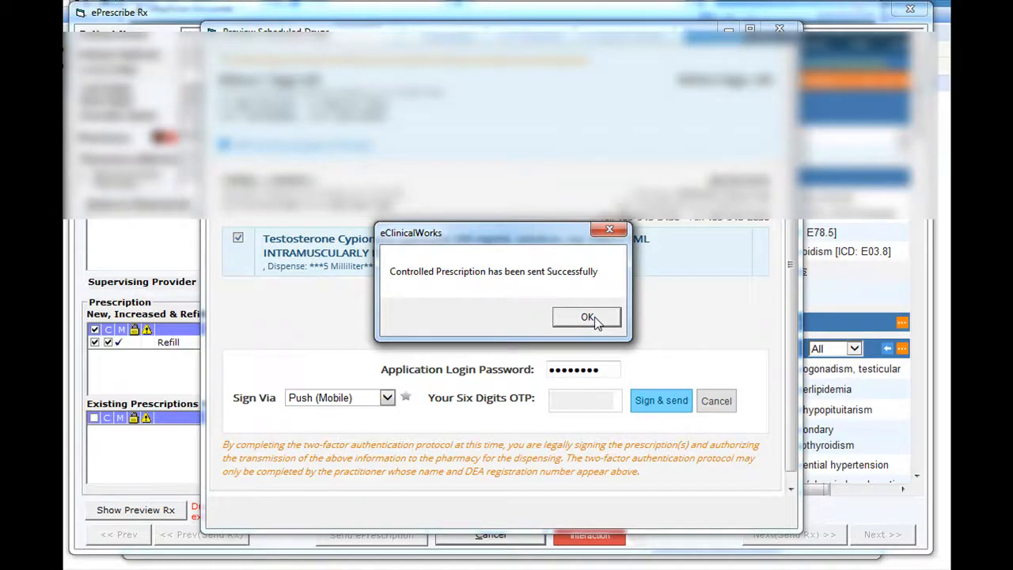
{"action": "left_click", "coordinate": [586, 317]}
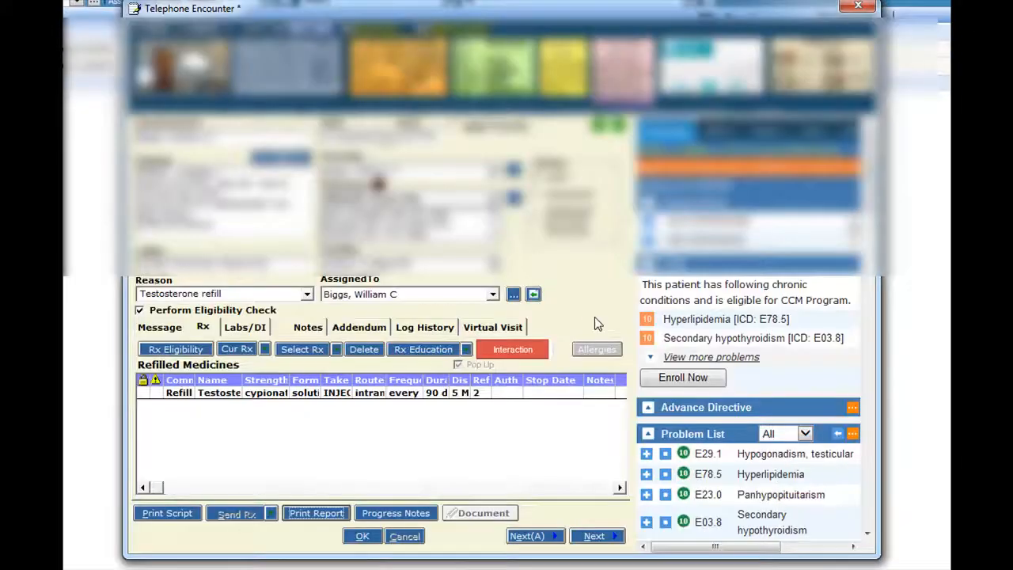